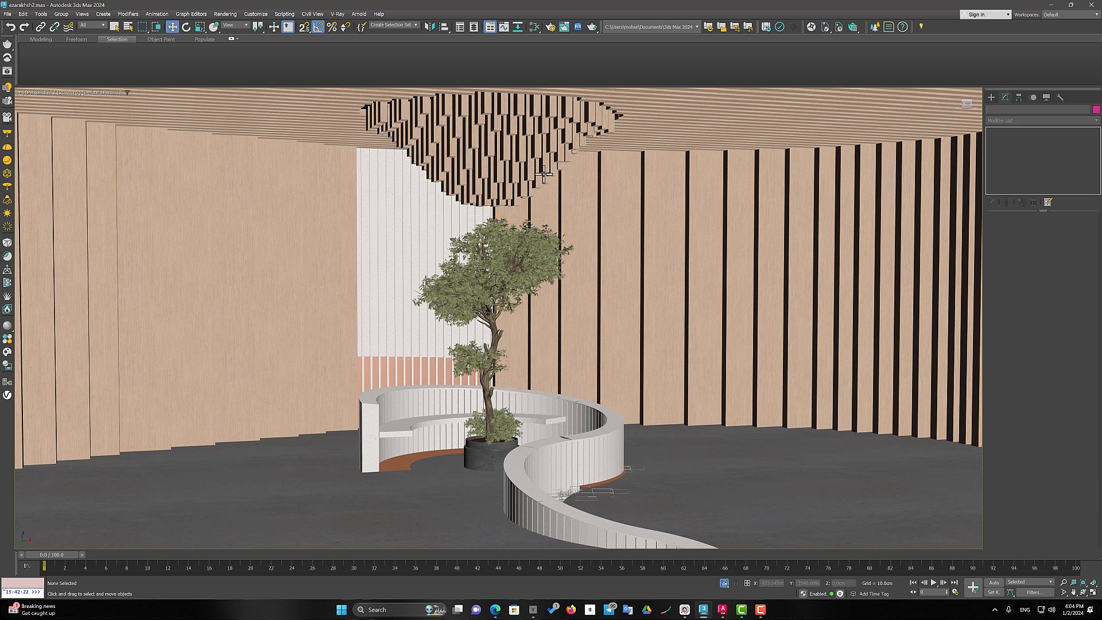
pyautogui.moveTo(545, 176)
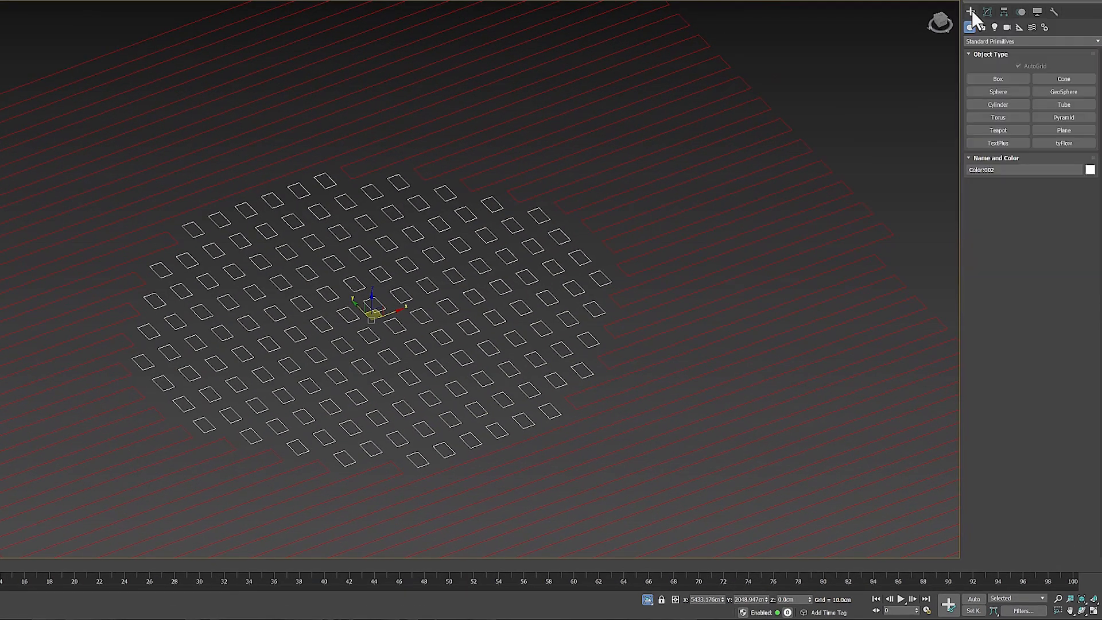
# Place a Point helper in the viewport from the Helpers category
pyautogui.click(1018, 27)
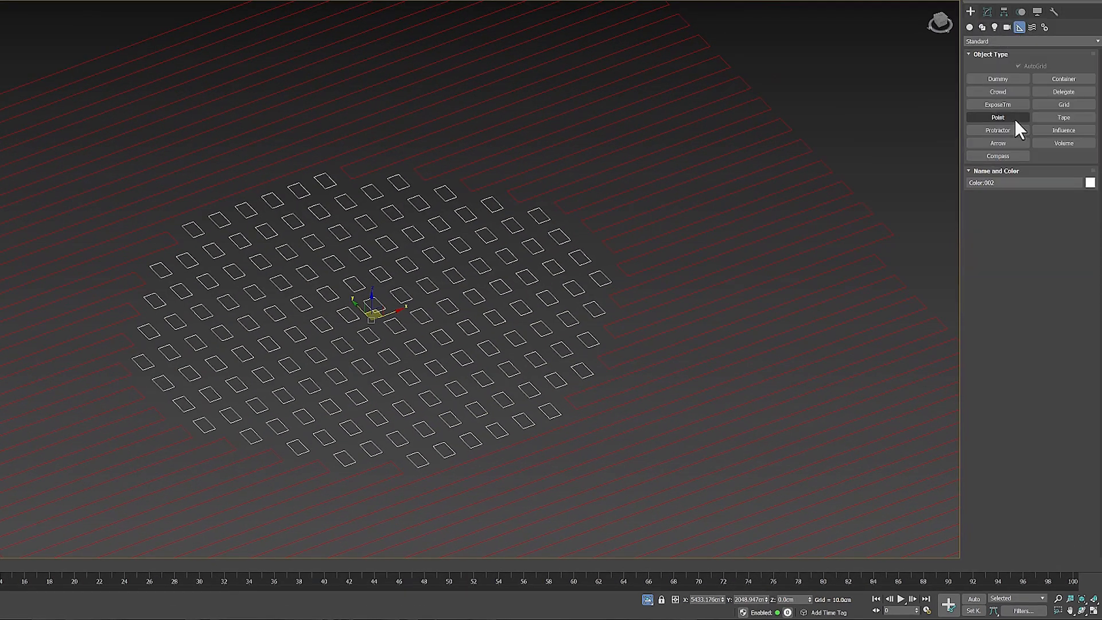
pyautogui.click(996, 117)
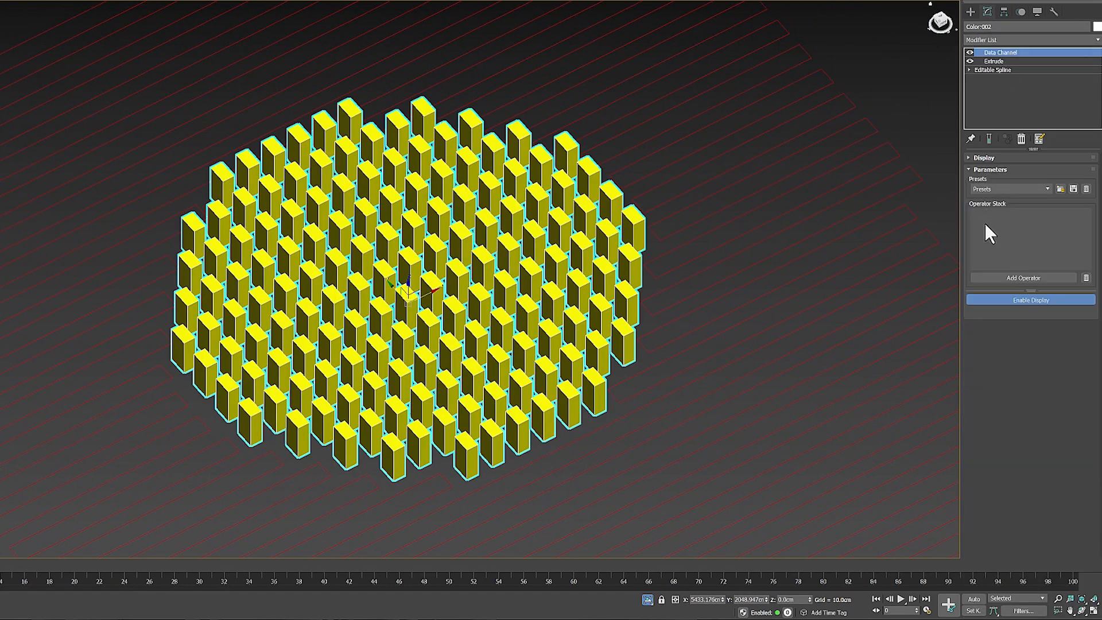
# Add Node Influence and Vertex Output operators, with Vertex Output adding to existing positions
pyautogui.click(1023, 277)
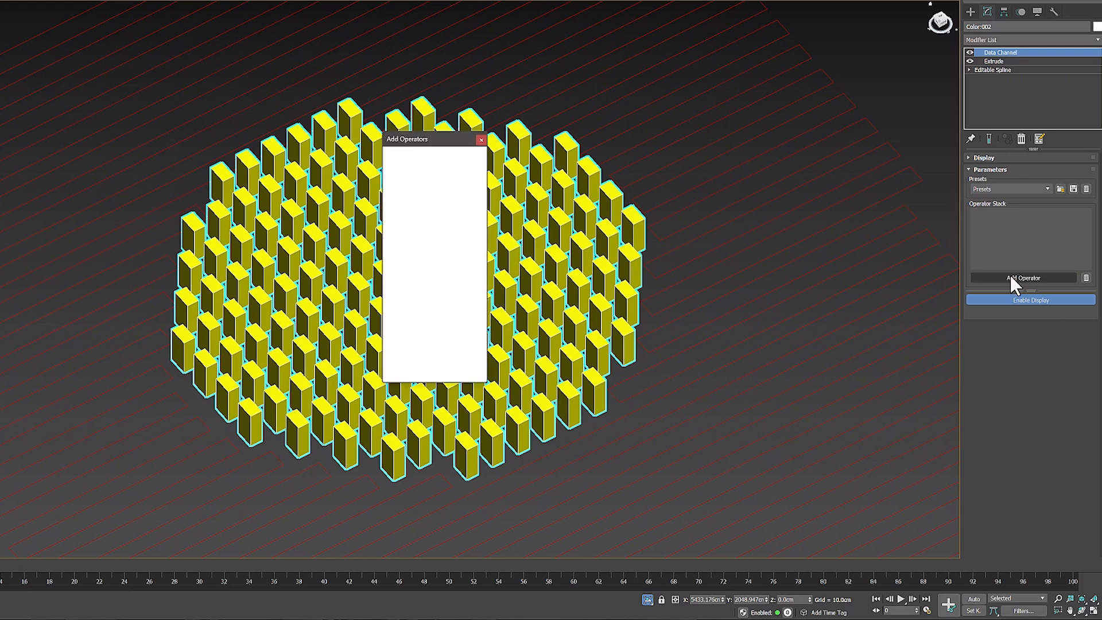
pyautogui.click(1023, 278)
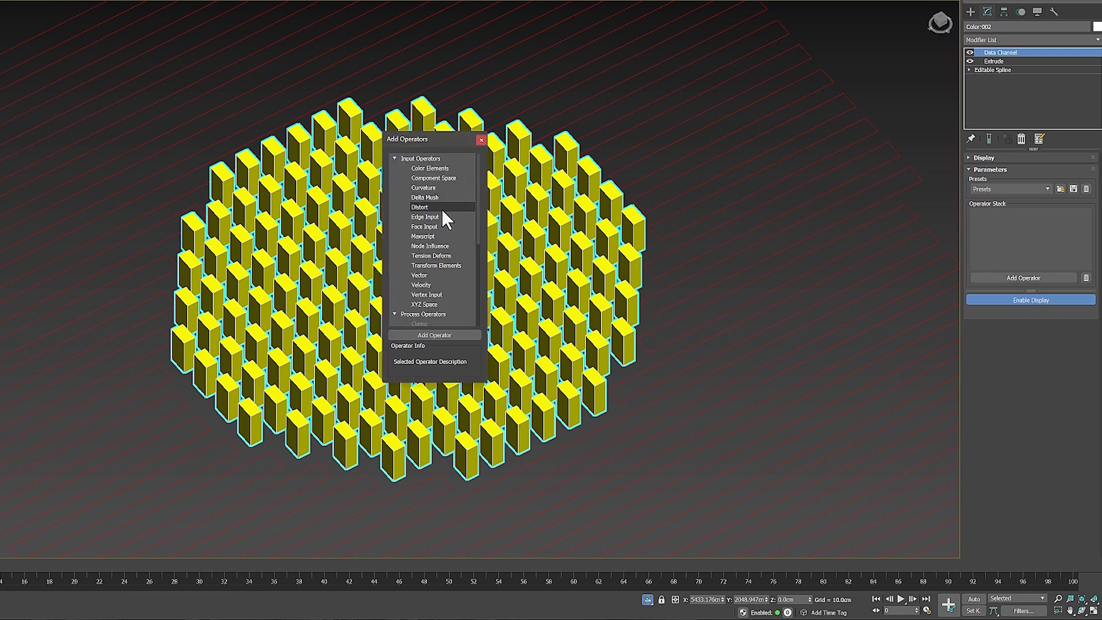
pyautogui.click(430, 246)
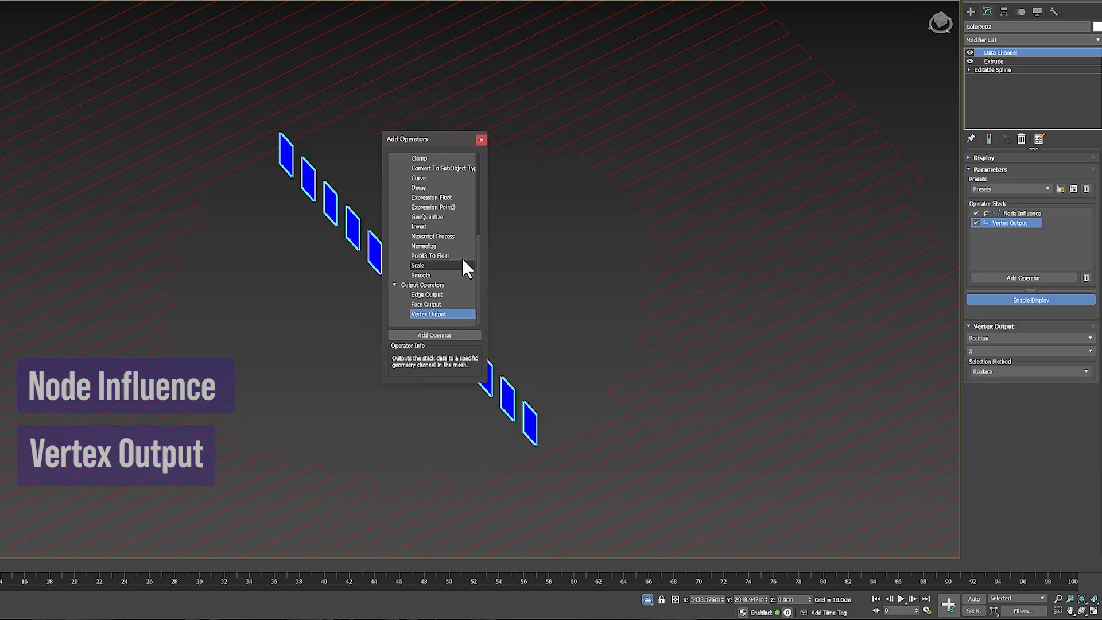
pyautogui.click(481, 139)
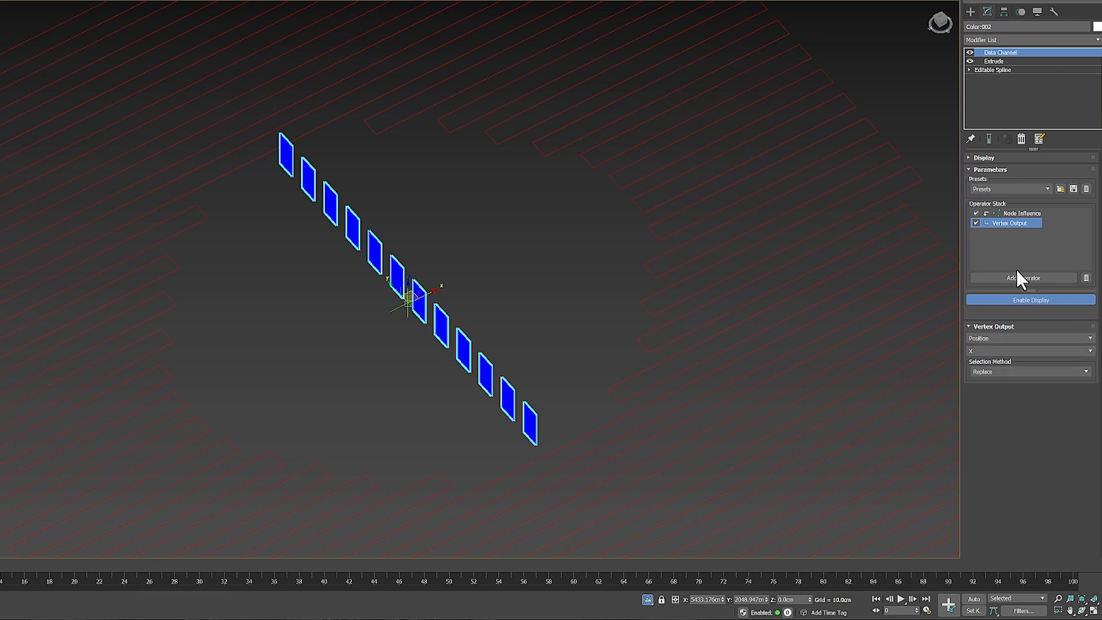
pyautogui.moveTo(987, 366)
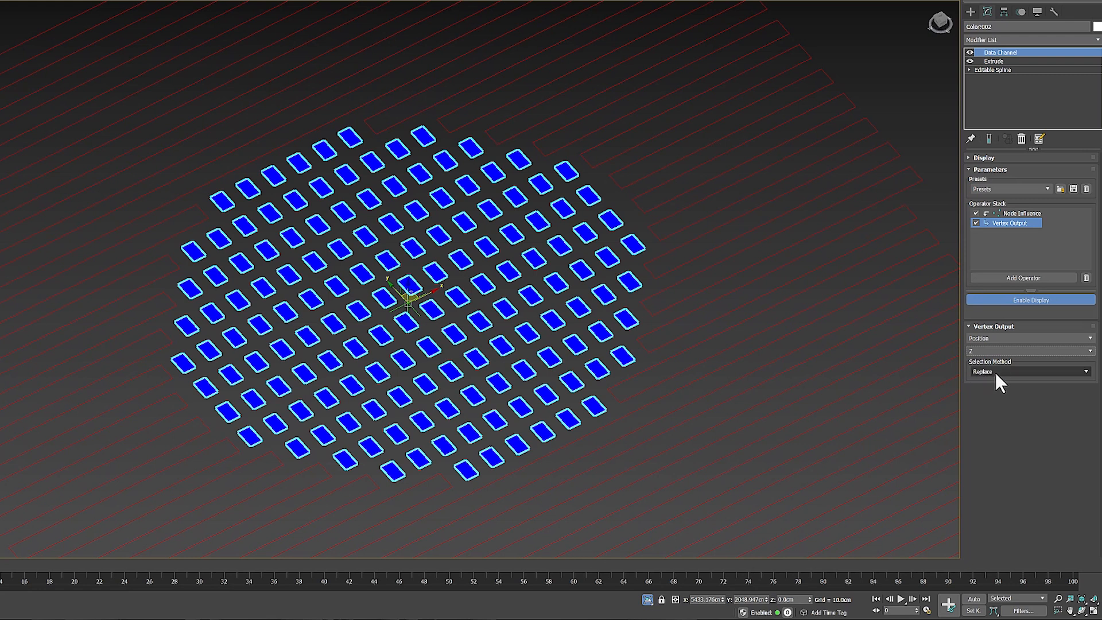
pyautogui.click(1026, 372)
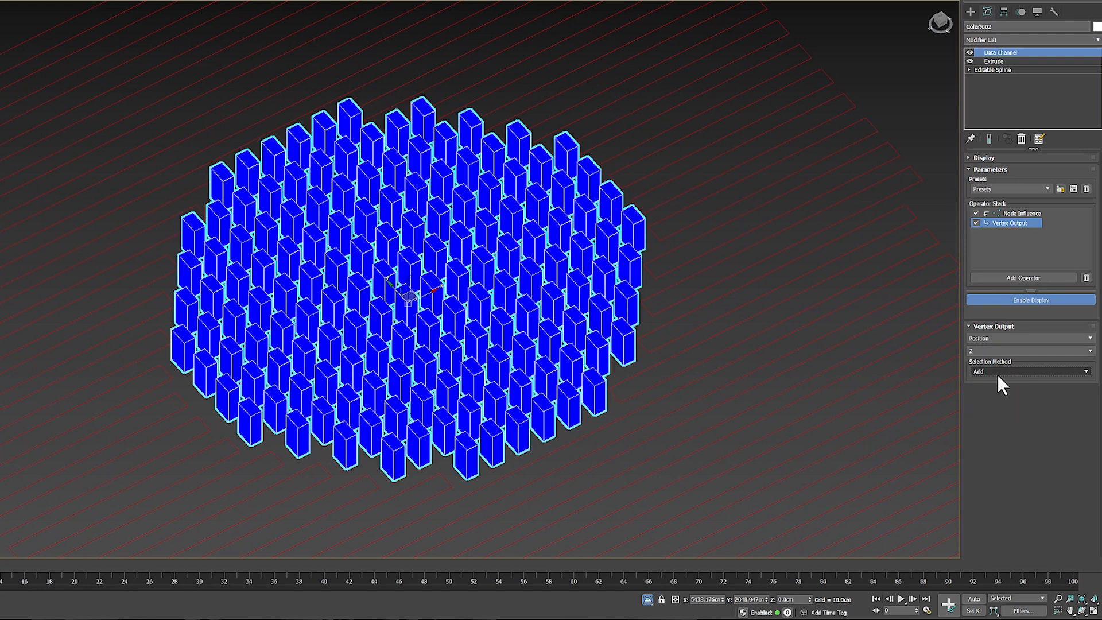
pyautogui.moveTo(1002, 383); pyautogui.dragTo(698, 317)
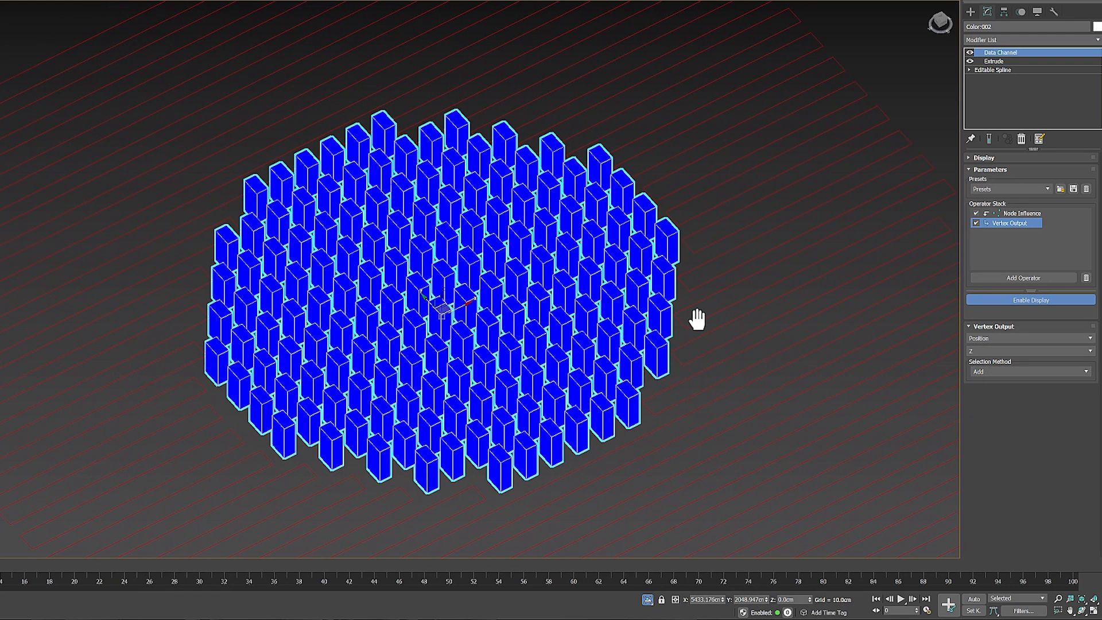
# Select the Node Influence operator to open its settings
pyautogui.click(1019, 213)
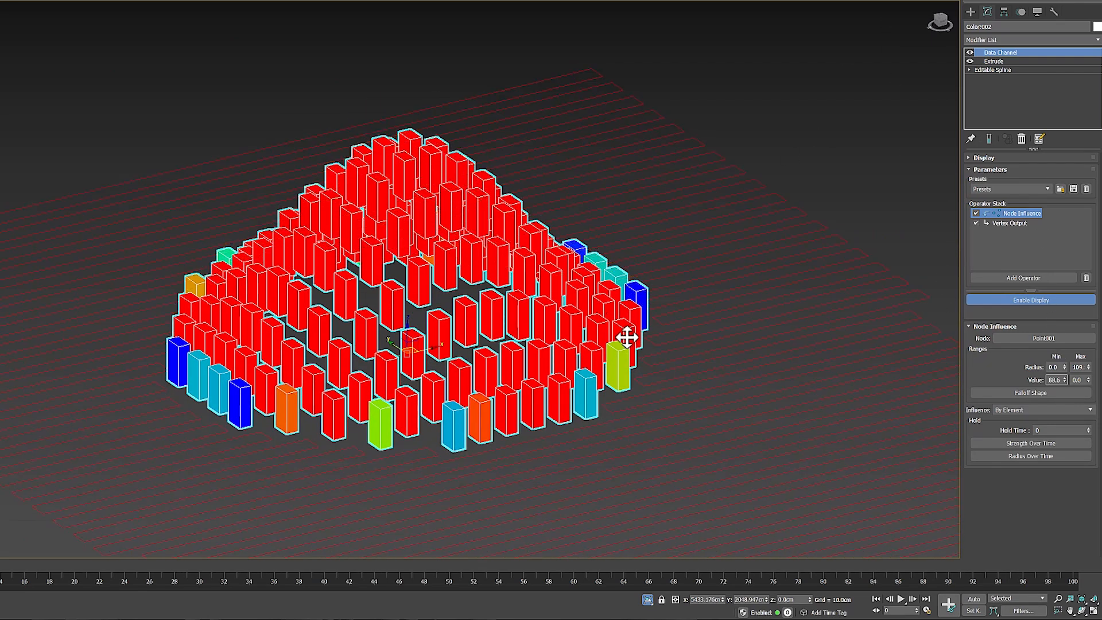
pyautogui.moveTo(544, 371)
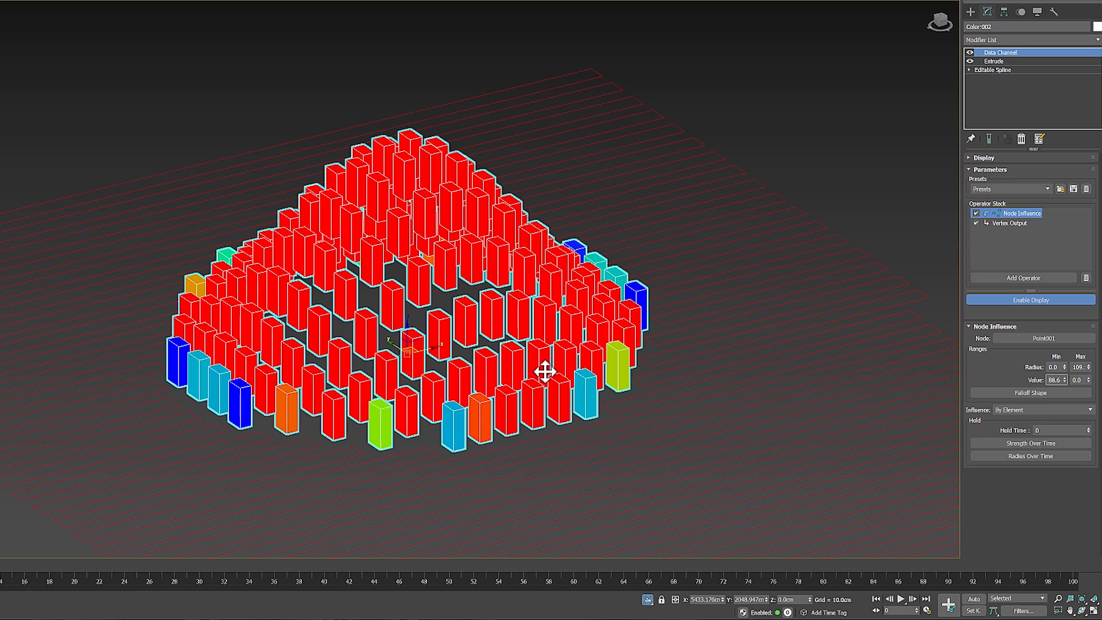
pyautogui.moveTo(545, 369)
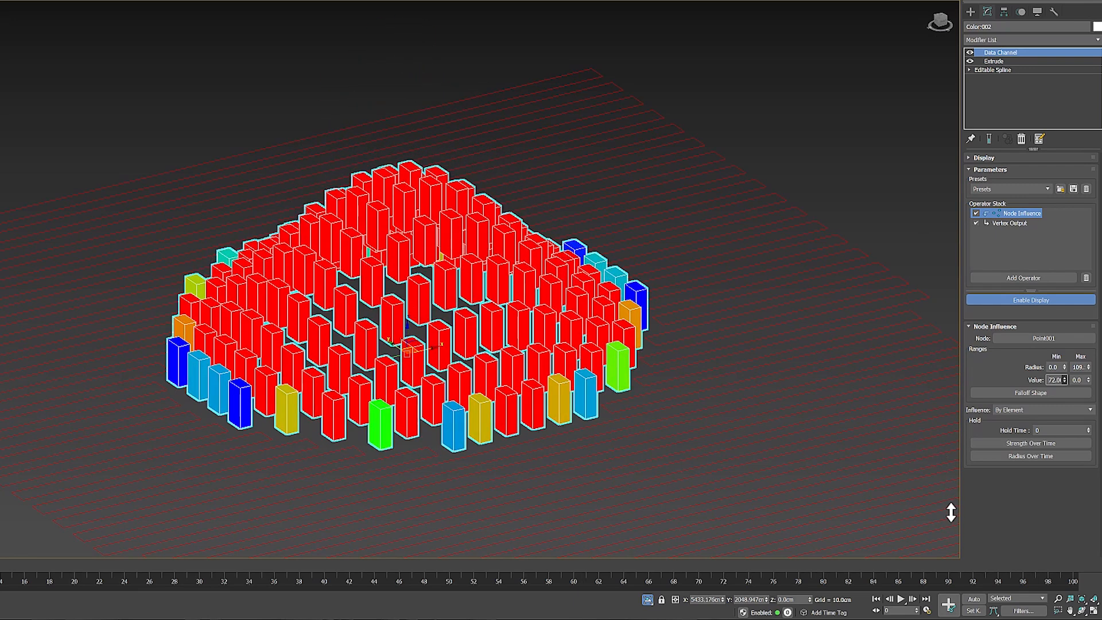
# Add a Component Space operator reading the vertices' Z component
pyautogui.click(1023, 278)
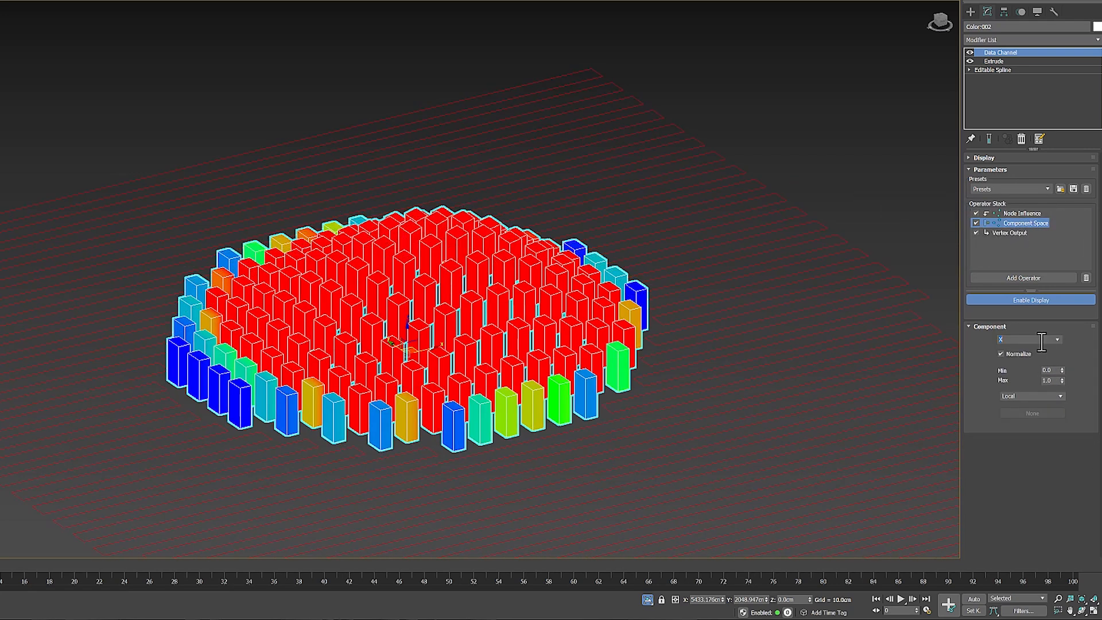
pyautogui.click(1026, 339)
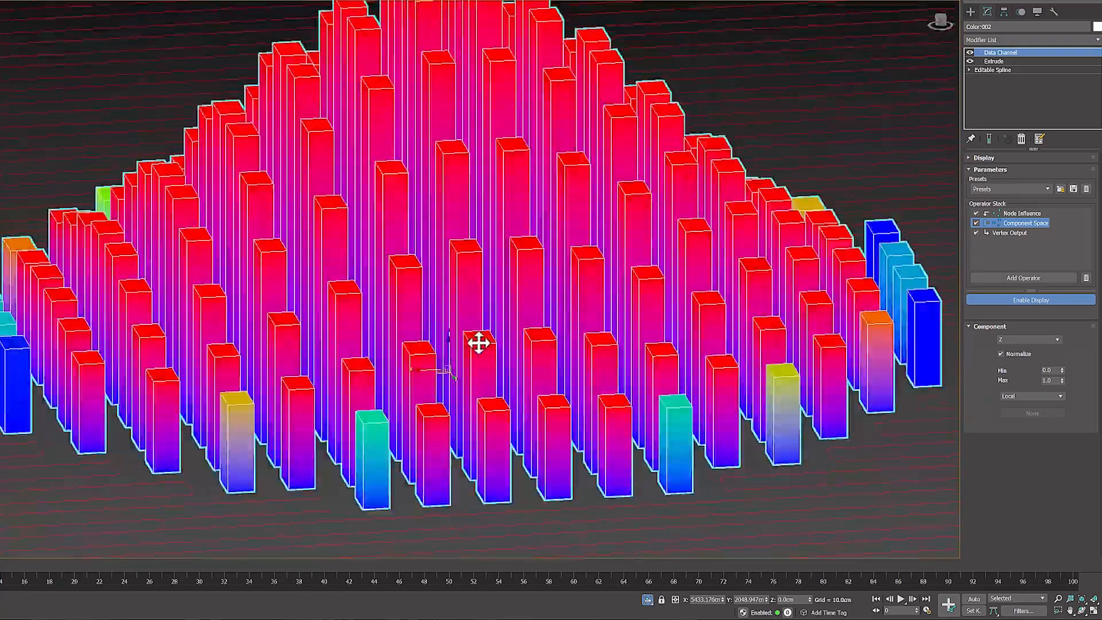
pyautogui.moveTo(478, 344); pyautogui.dragTo(538, 301)
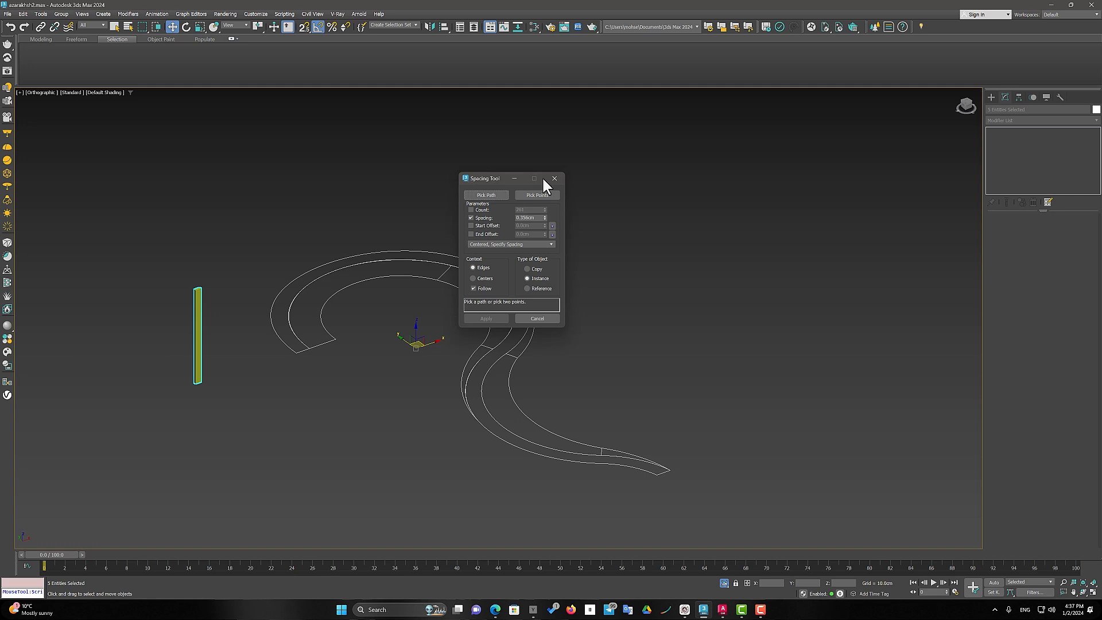
# Dismiss the spacing settings and orbit around the curved slatted wall
pyautogui.click(554, 178)
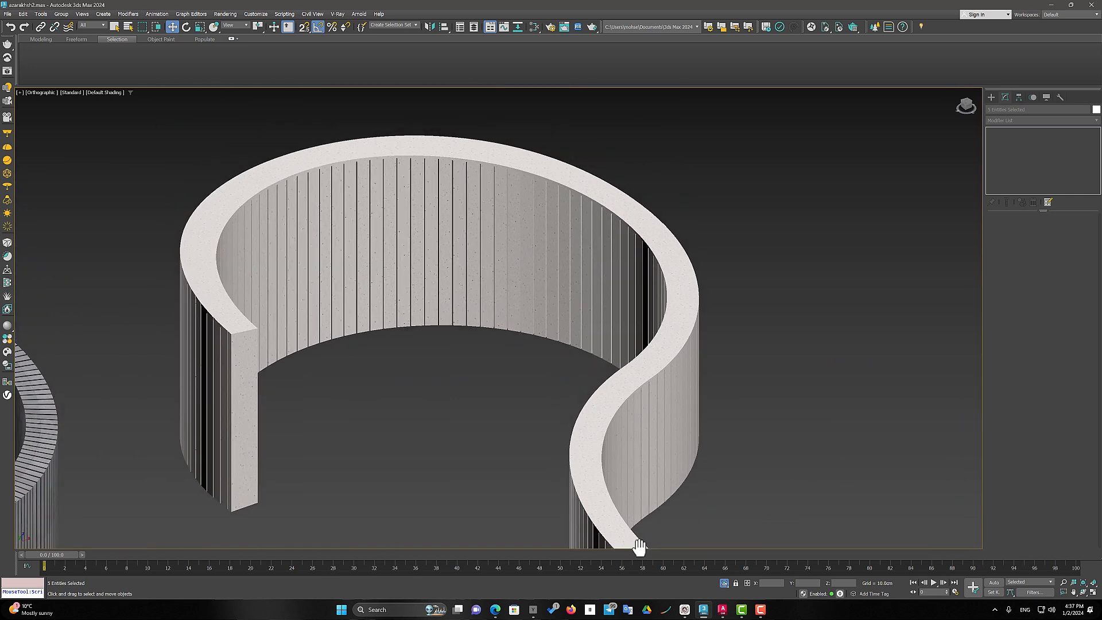
pyautogui.moveTo(636, 545); pyautogui.dragTo(619, 429)
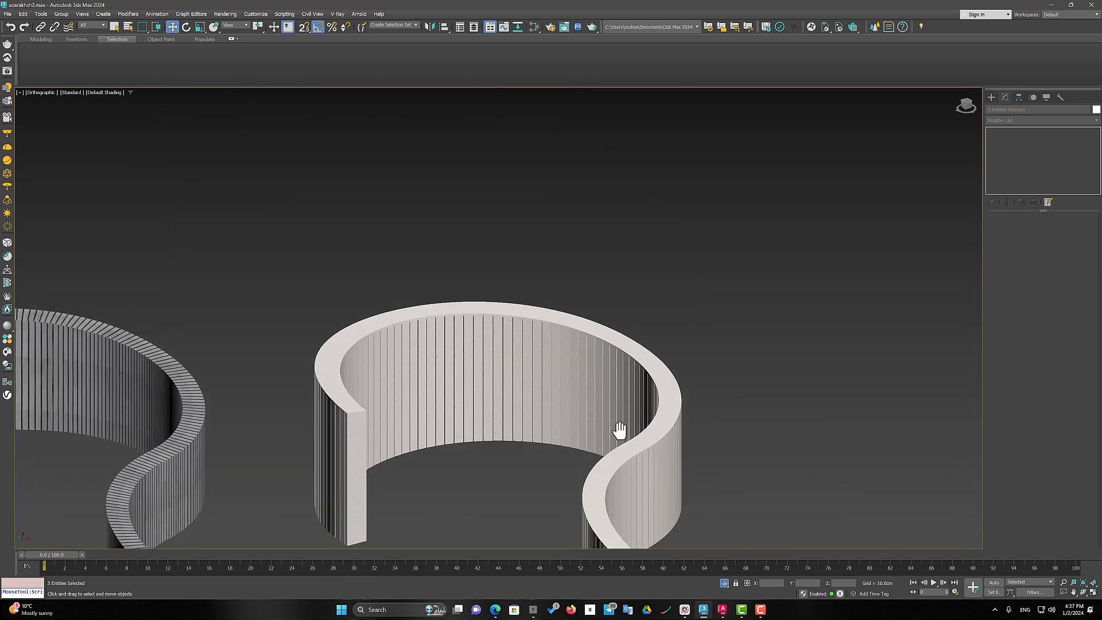
pyautogui.moveTo(619, 429); pyautogui.dragTo(572, 334)
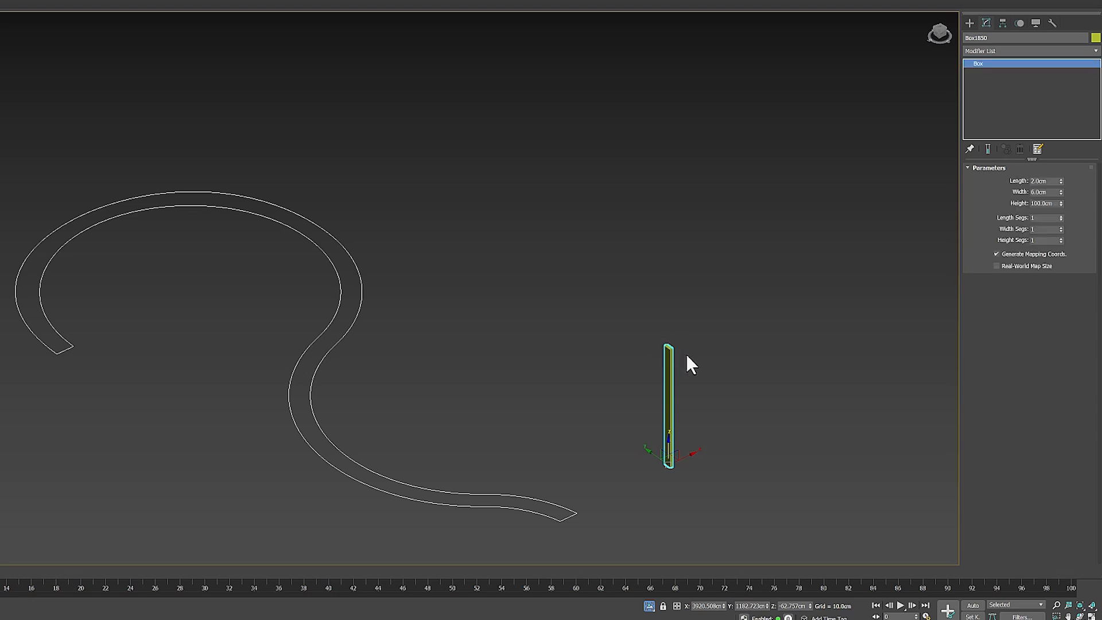
pyautogui.moveTo(643, 354)
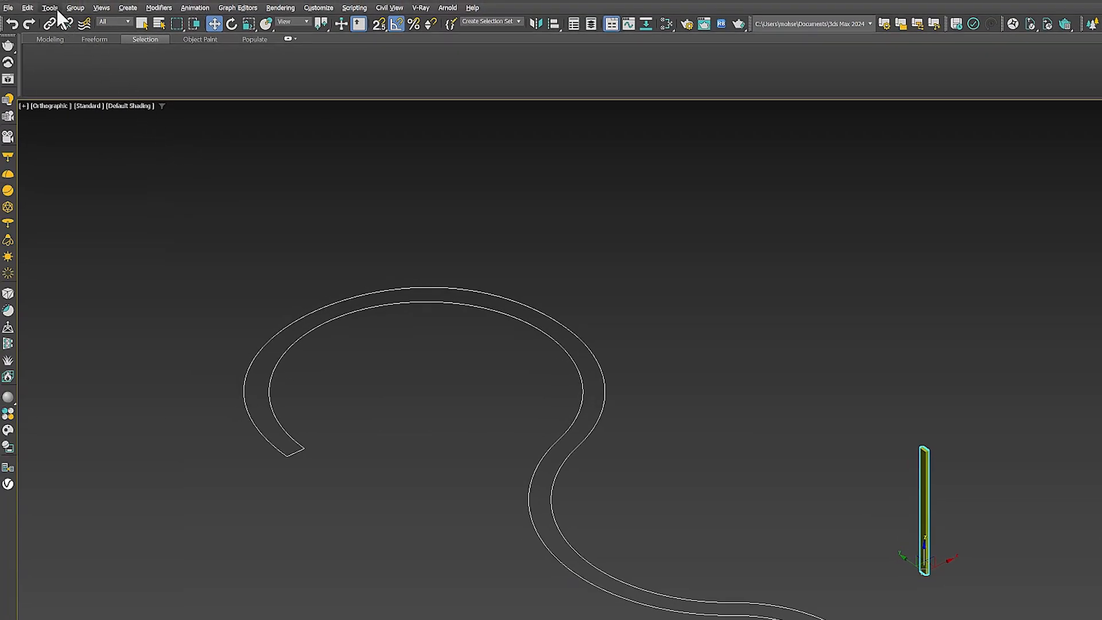
# Launch the Spacing Tool from the Tools menu
pyautogui.click(49, 7)
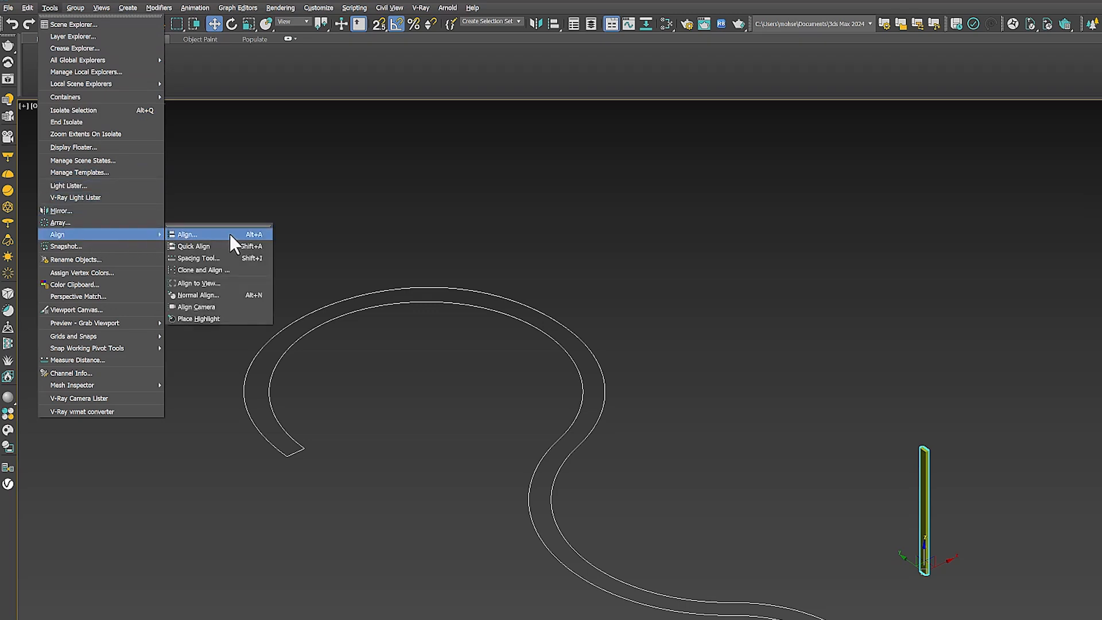
pyautogui.moveTo(197, 258)
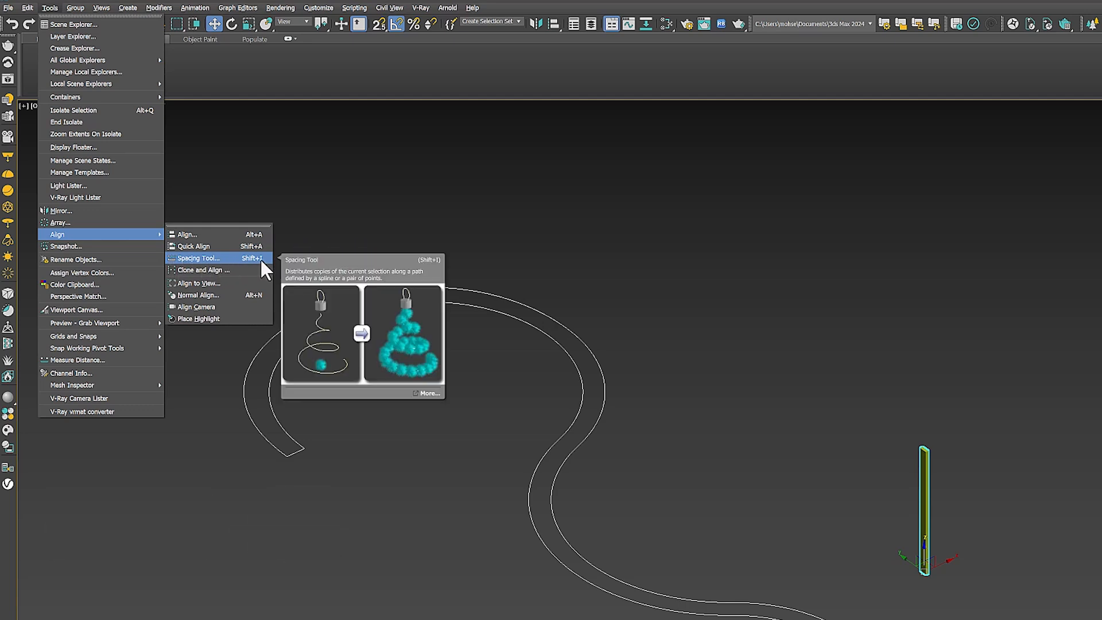
pyautogui.click(198, 258)
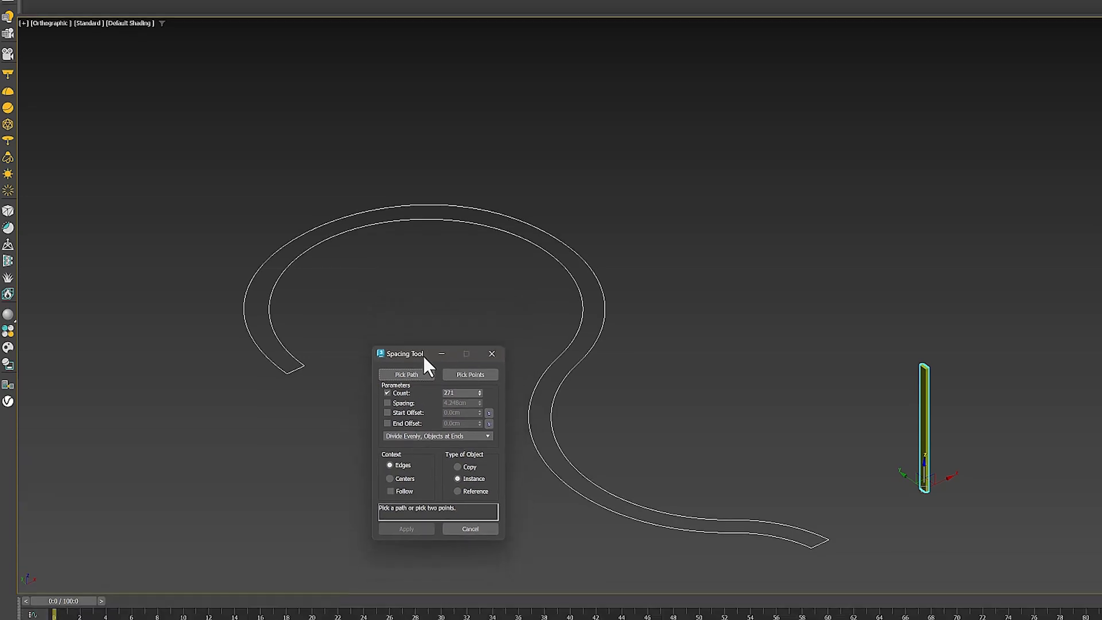
# Space instanced slats along the curved spline with Follow on and 0.3cm spacing
pyautogui.click(406, 373)
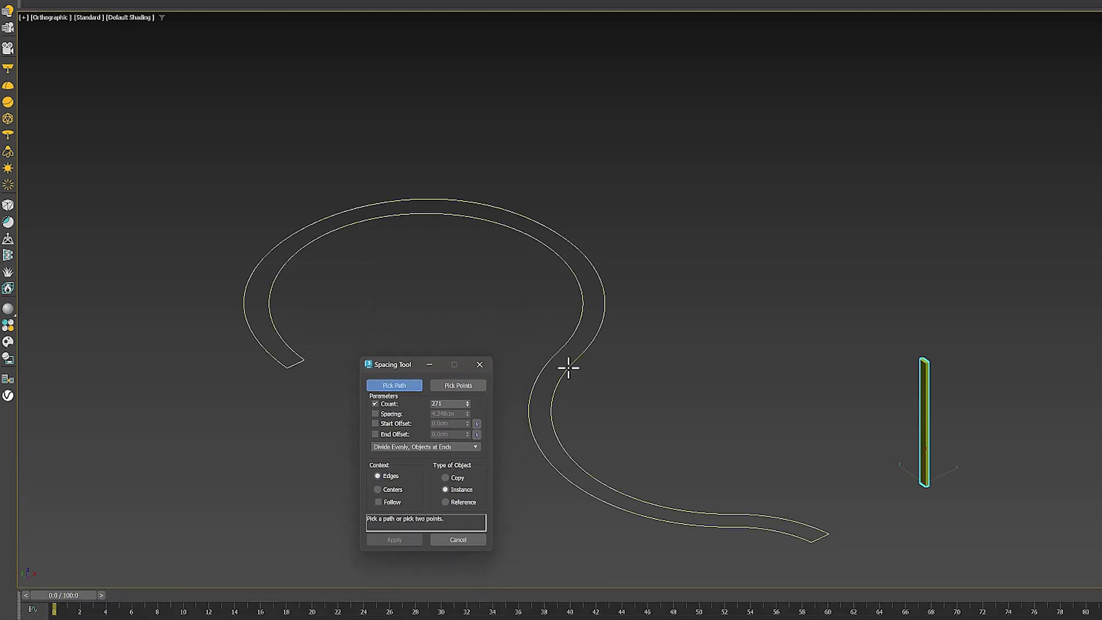
pyautogui.click(394, 385)
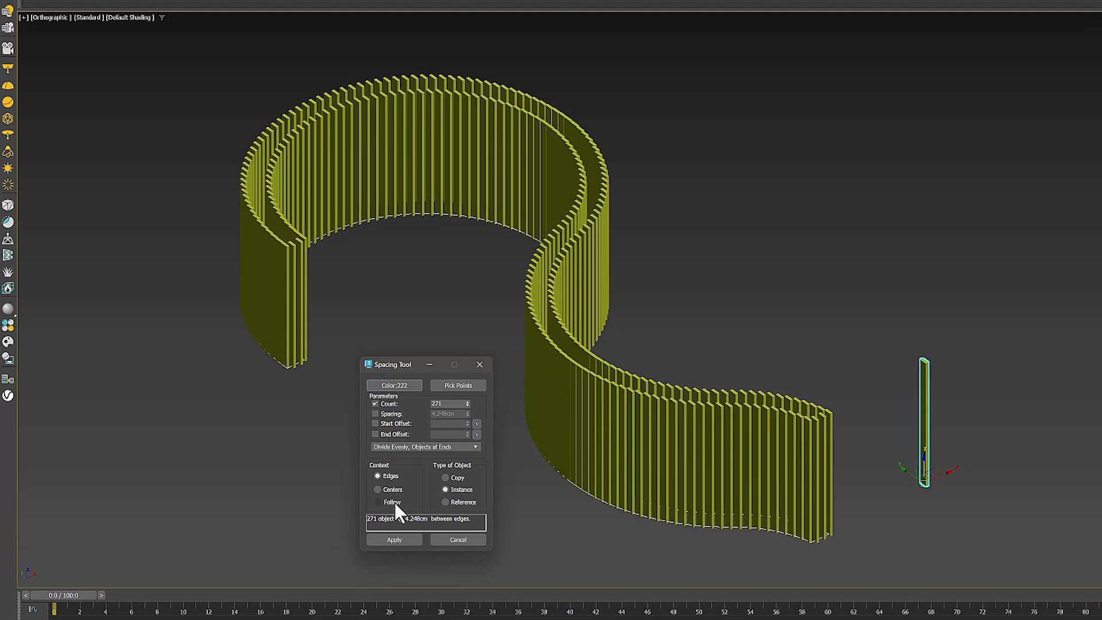
pyautogui.click(377, 502)
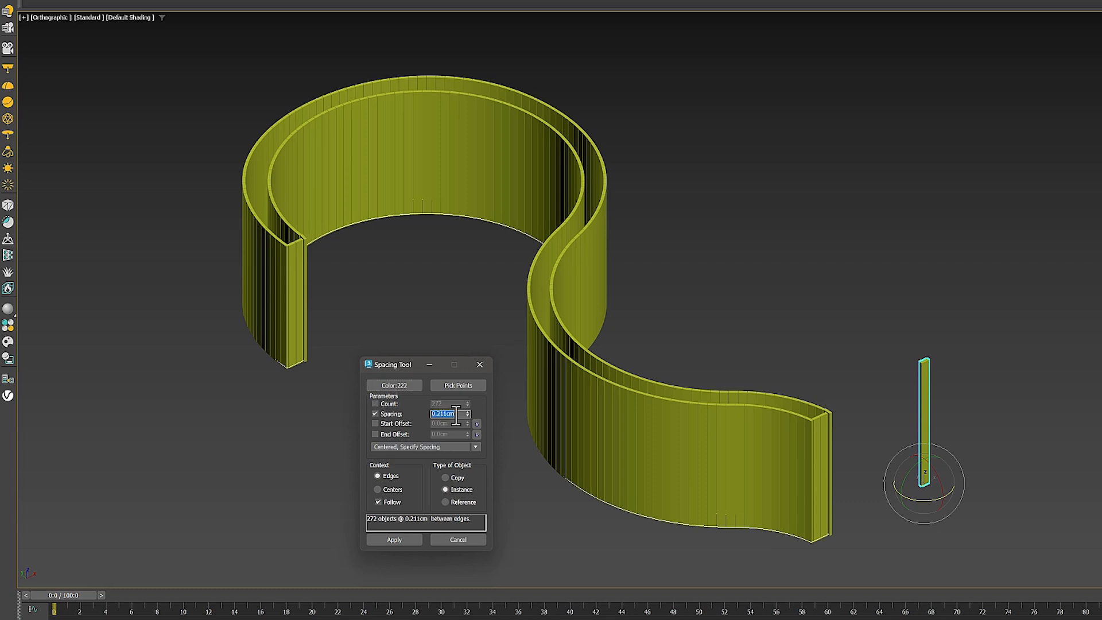
pyautogui.write('0.3cm')
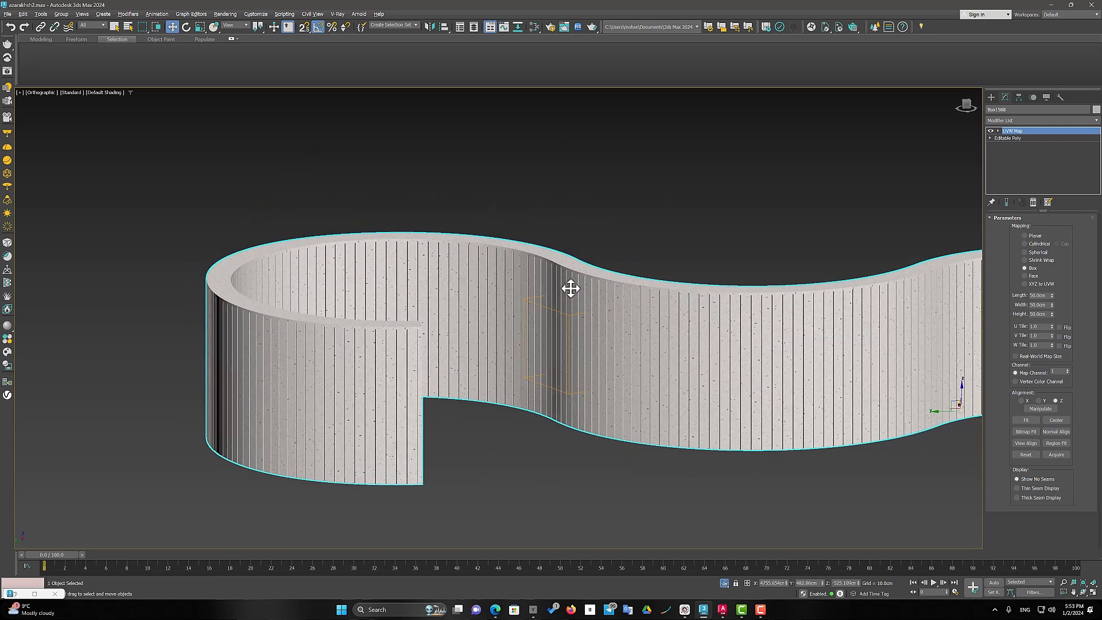
# Orbit the view to inspect the stone-textured curved wall
pyautogui.moveTo(569, 288); pyautogui.dragTo(594, 291)
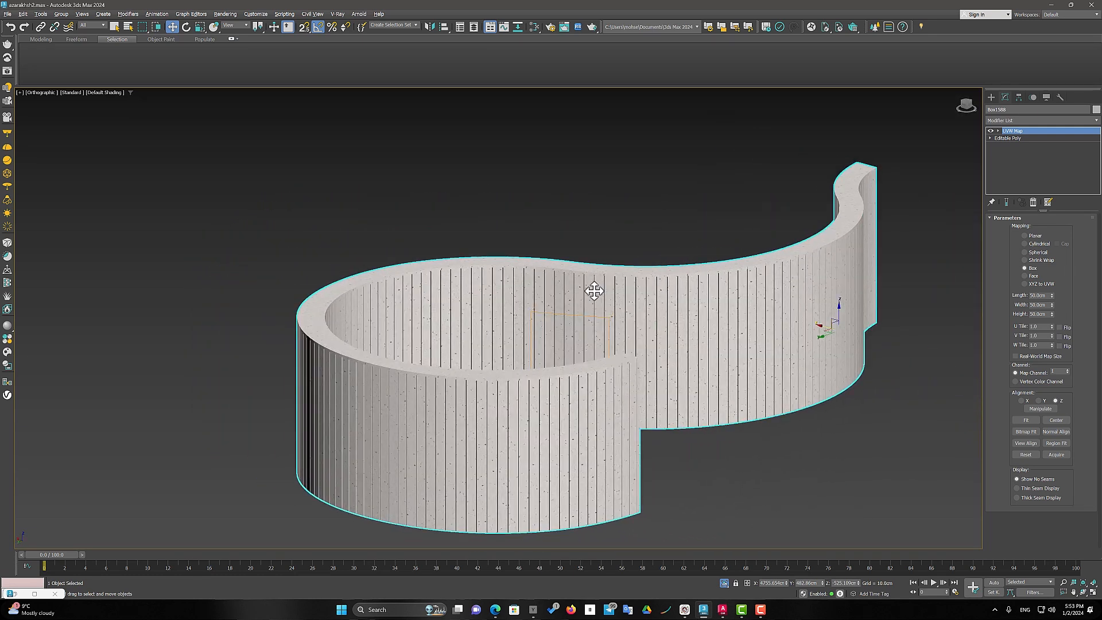
pyautogui.moveTo(594, 291); pyautogui.dragTo(699, 301)
pyautogui.write('ff')
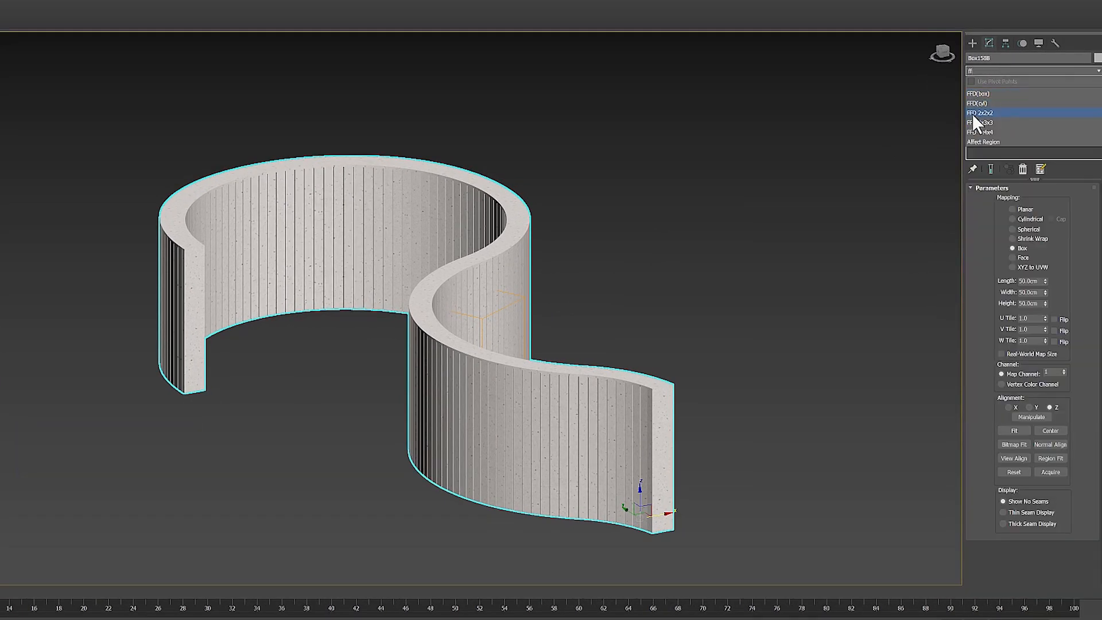
# Add an FFD 2x2x2 modifier and drag its tail-end control points down
pyautogui.click(984, 122)
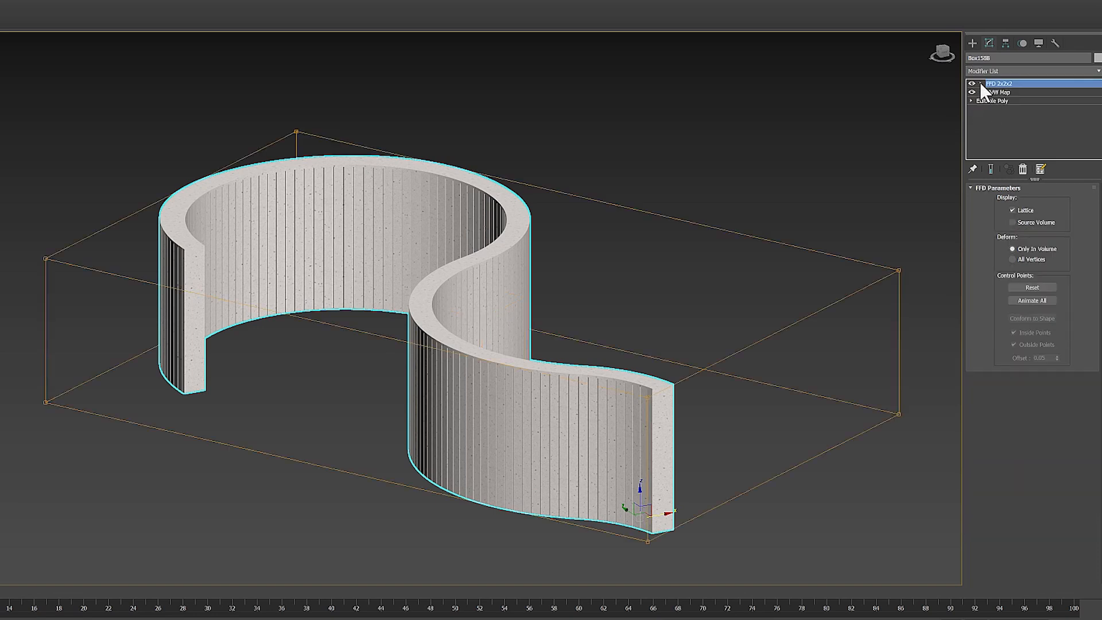
pyautogui.click(982, 83)
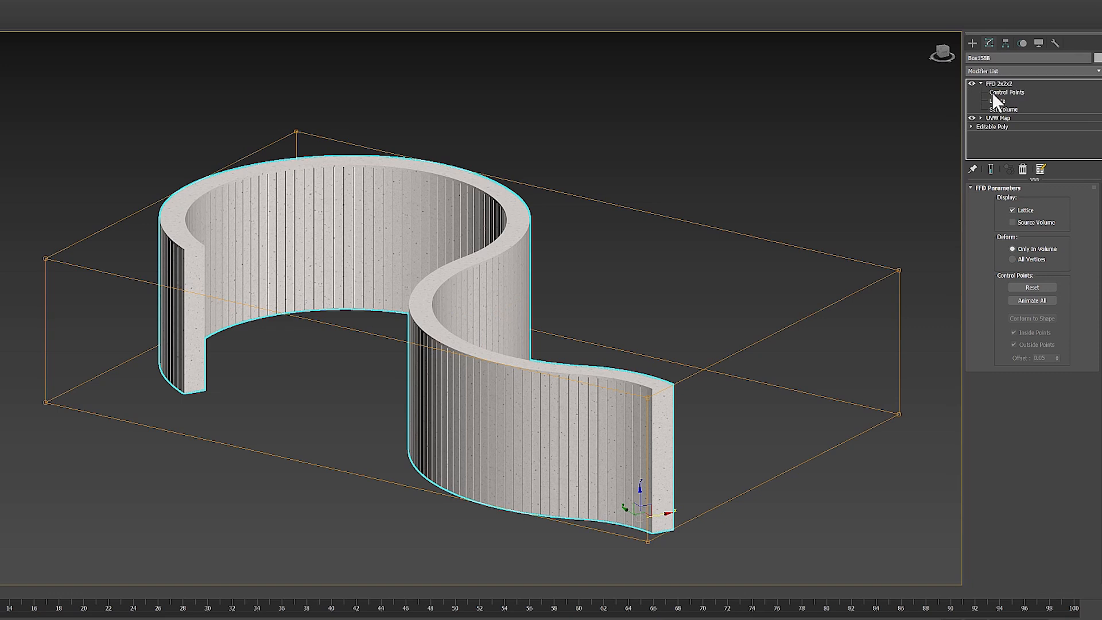
pyautogui.click(1006, 92)
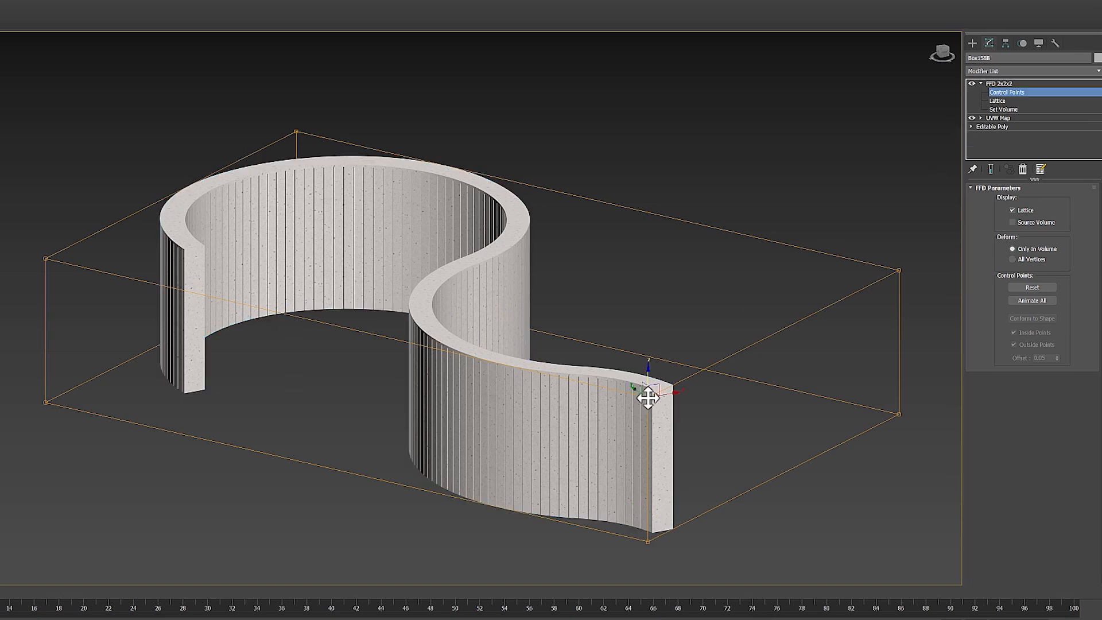
pyautogui.moveTo(647, 394); pyautogui.dragTo(629, 520)
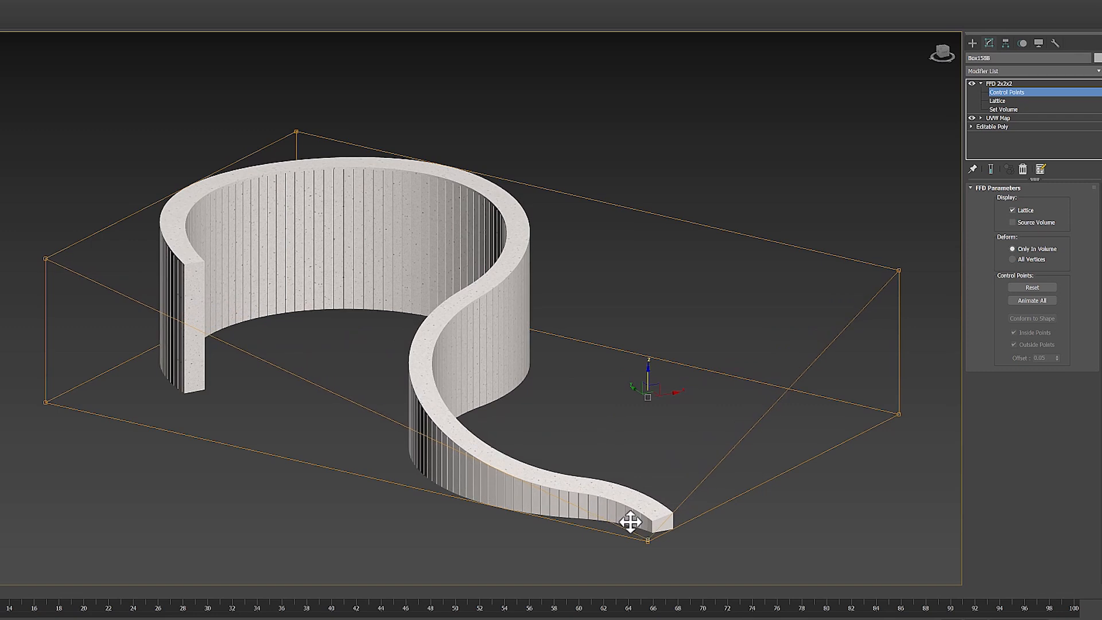
pyautogui.moveTo(632, 522); pyautogui.dragTo(899, 331)
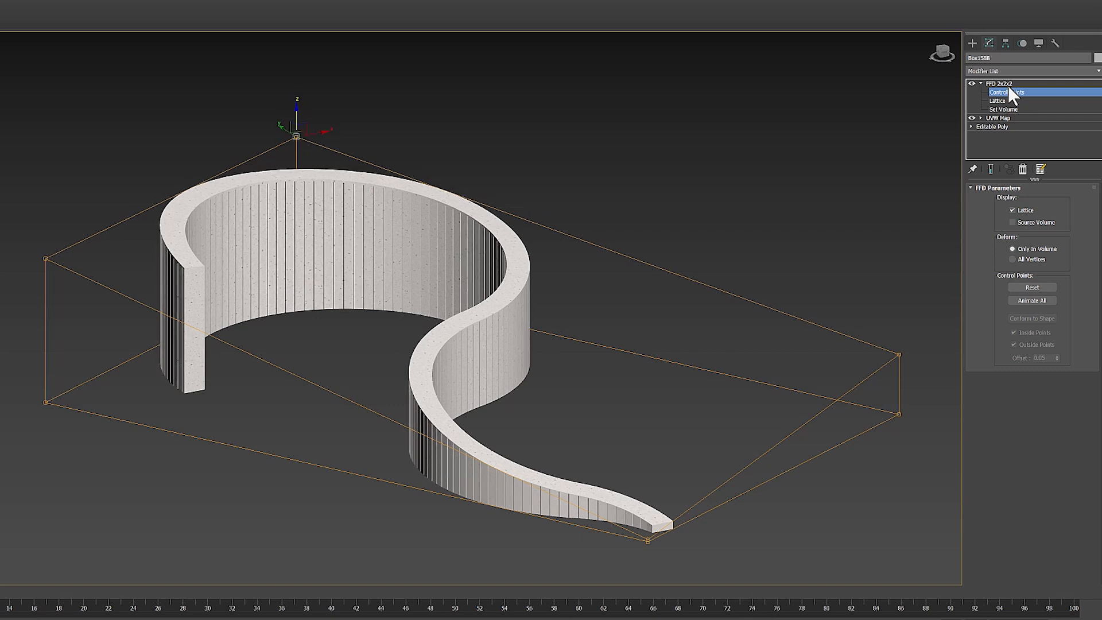
# Add an FFD 3x3x3 modifier on top and adjust its control points
pyautogui.click(1028, 70)
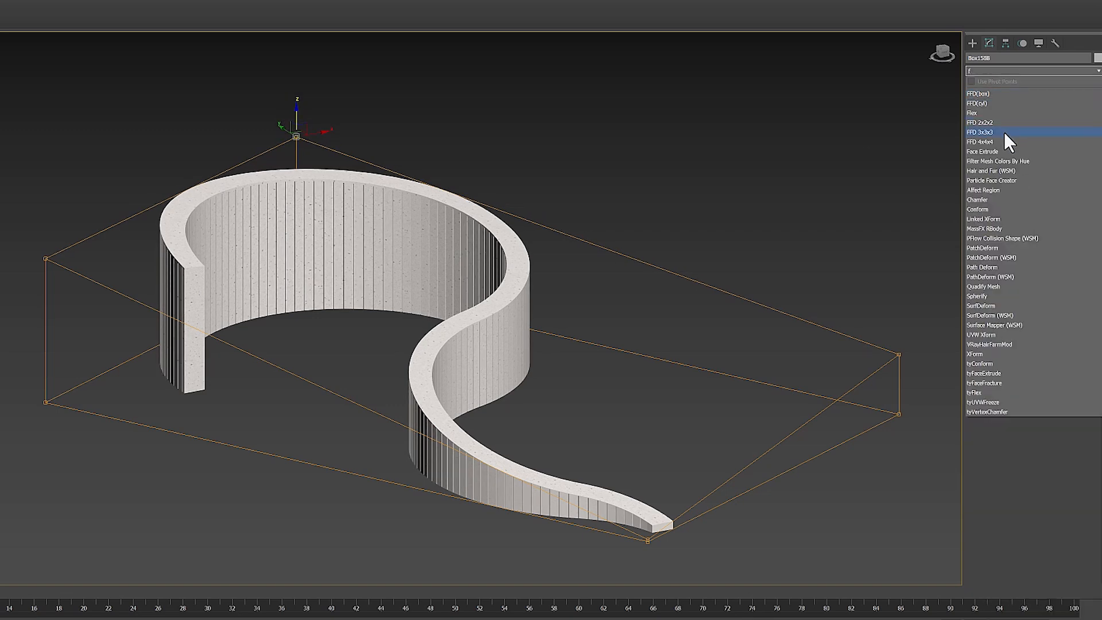
pyautogui.click(979, 132)
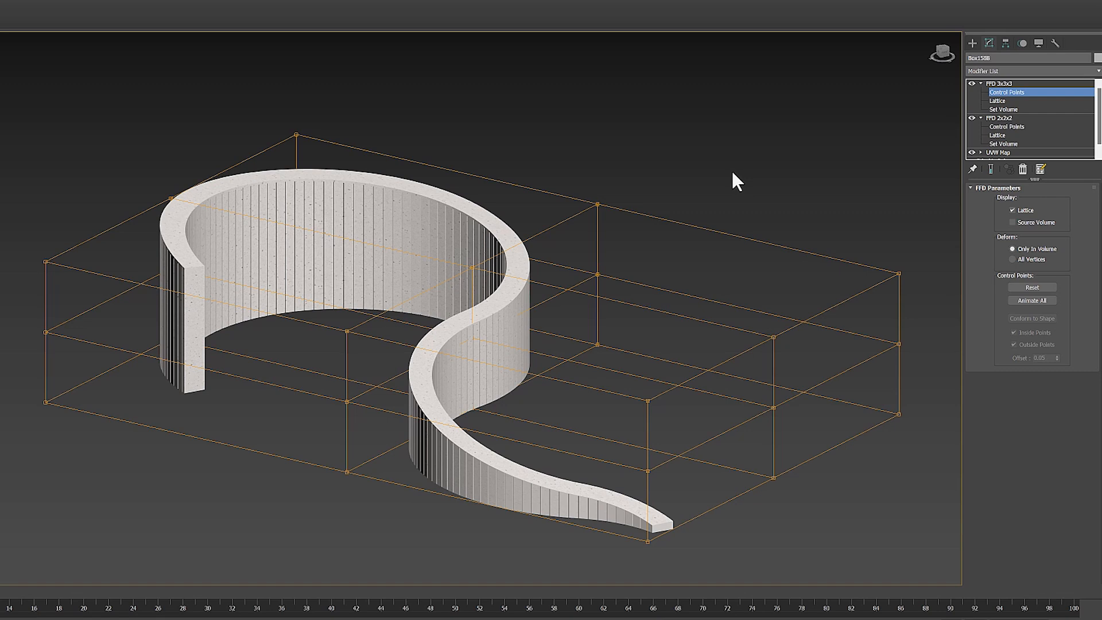
pyautogui.click(295, 134)
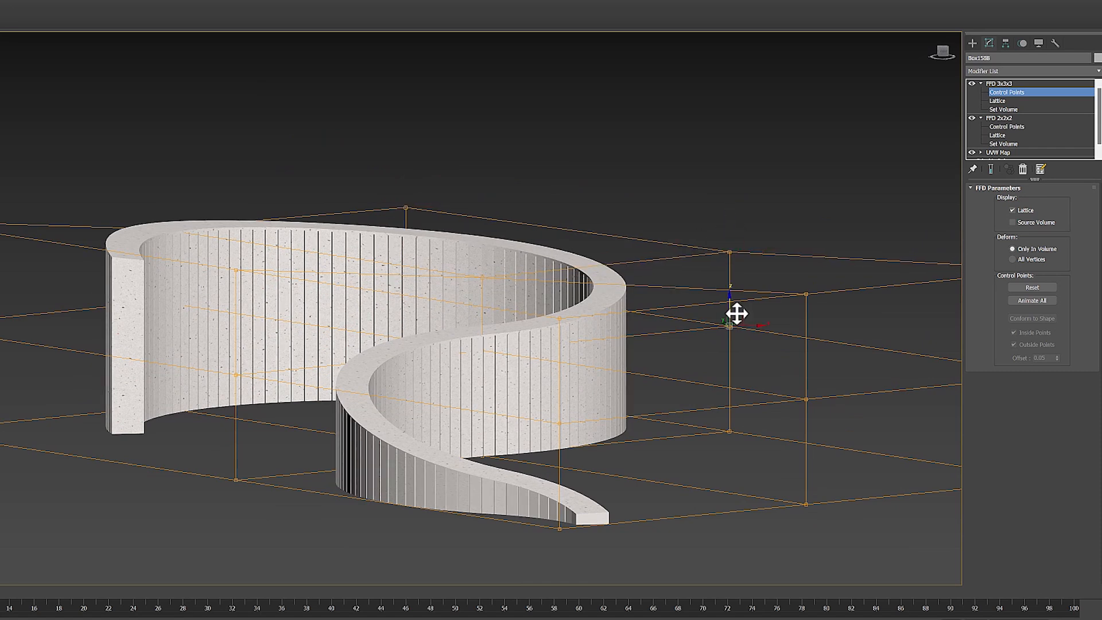
pyautogui.click(1004, 83)
pyautogui.write('u')
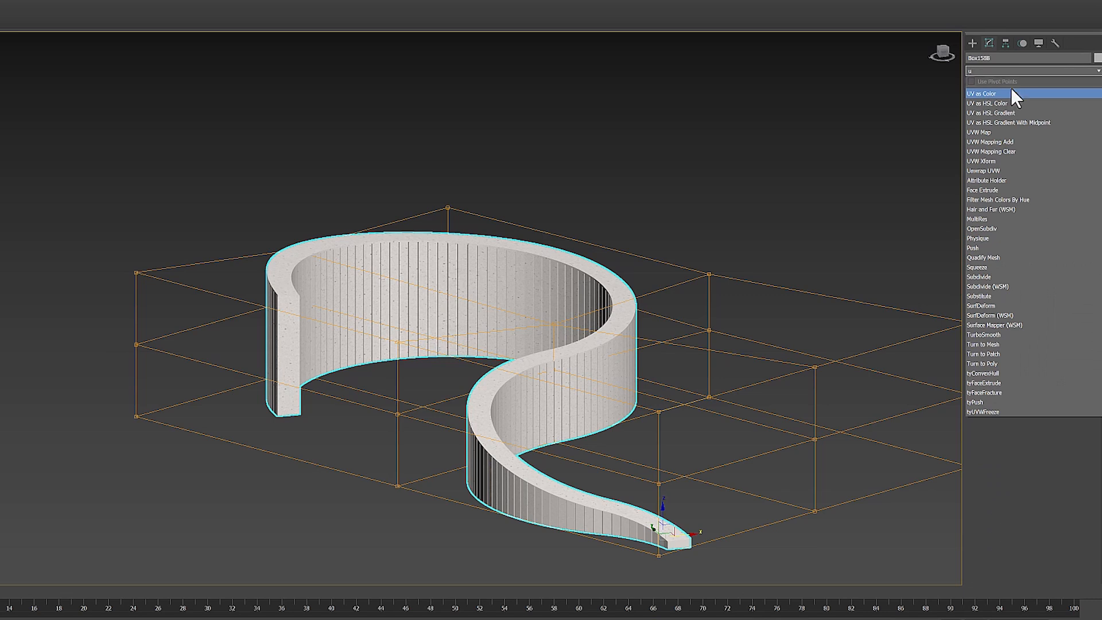
pyautogui.moveTo(1008, 228)
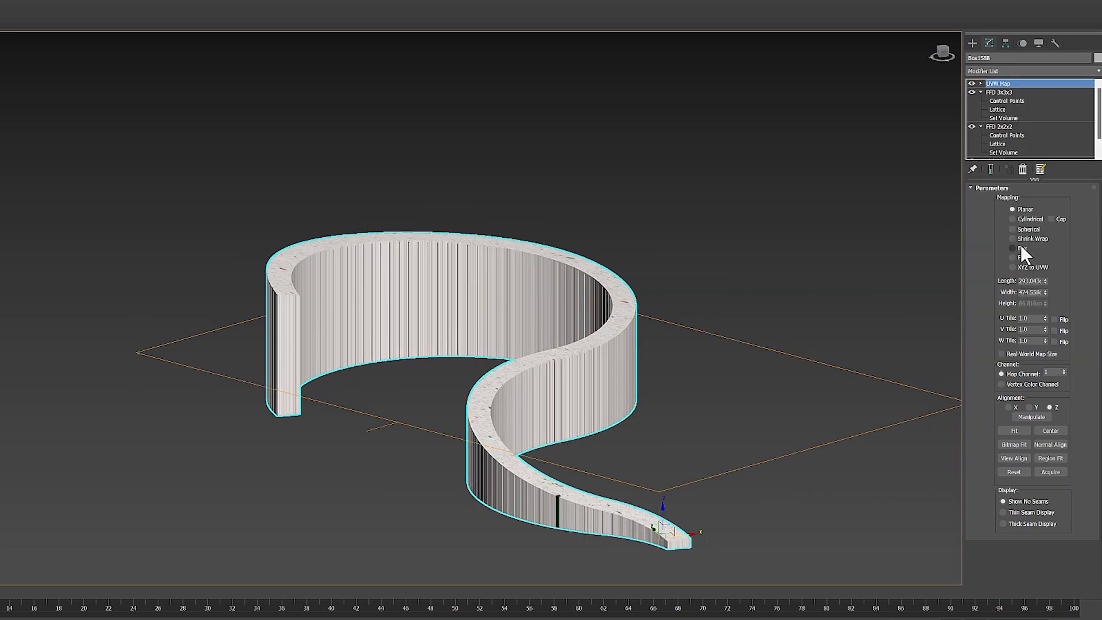
# Set the UVW Map projection to Box mapping
pyautogui.click(1014, 248)
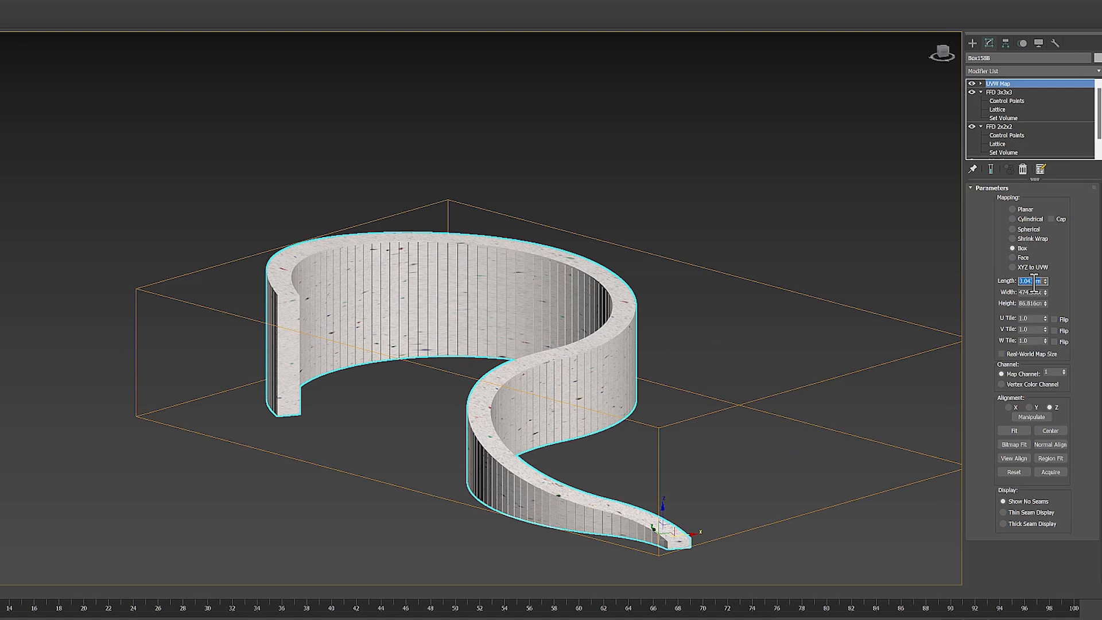